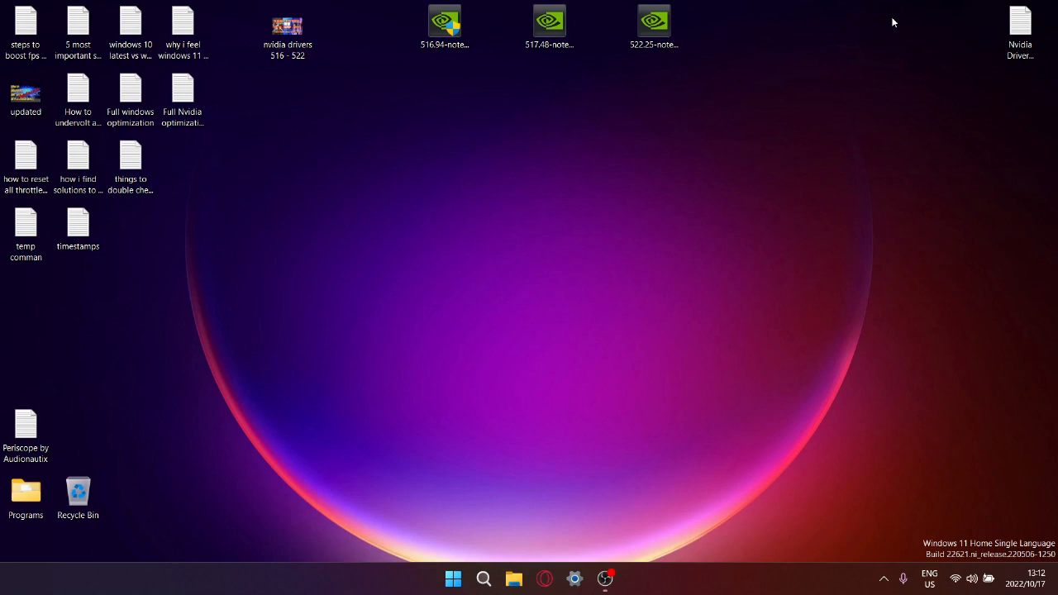
pyautogui.moveTo(877, 86)
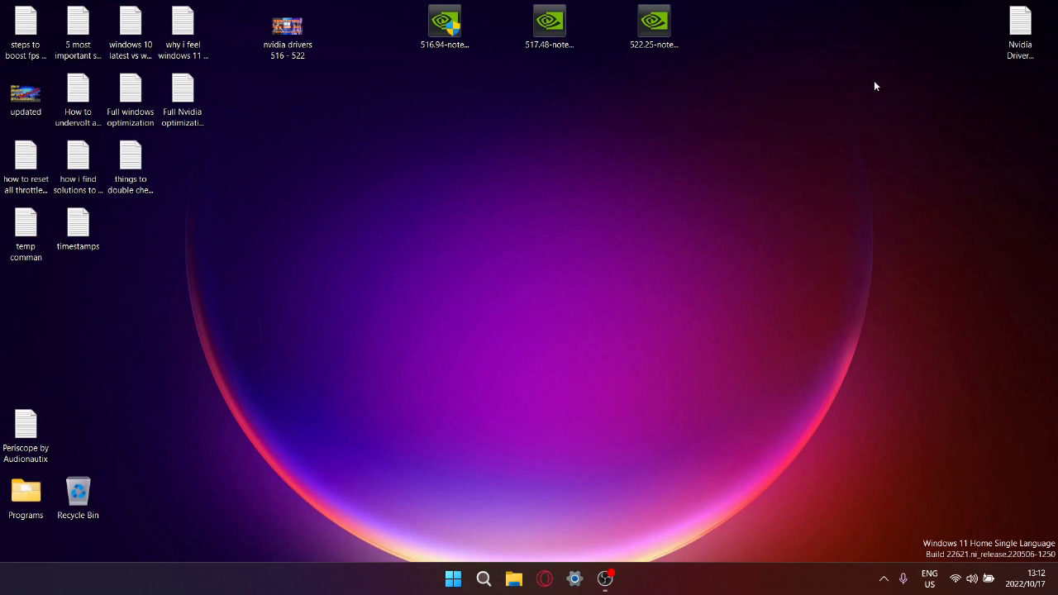
pyautogui.moveTo(690, 73)
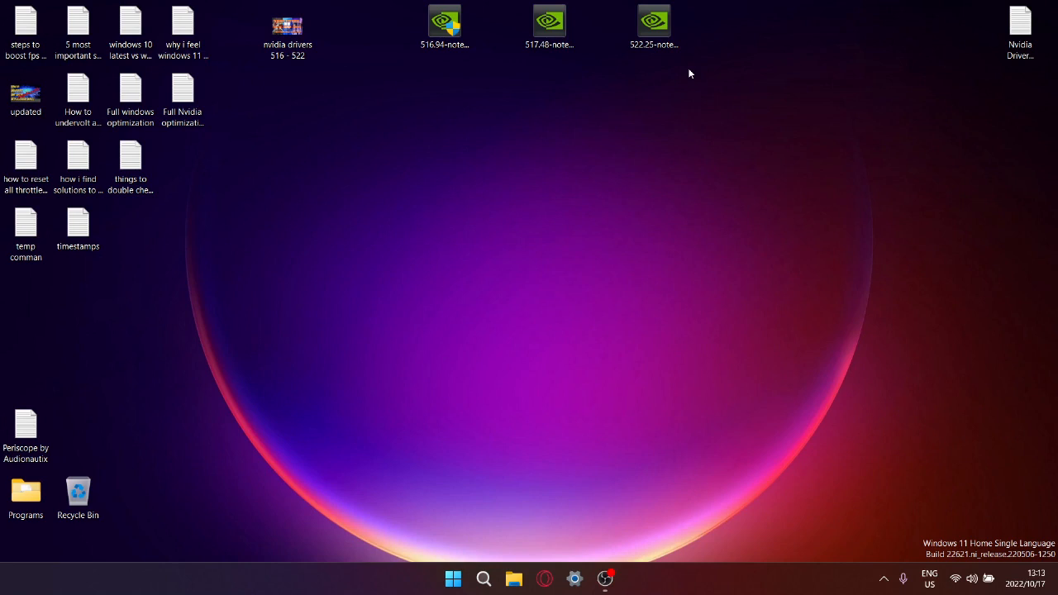
pyautogui.moveTo(505, 20)
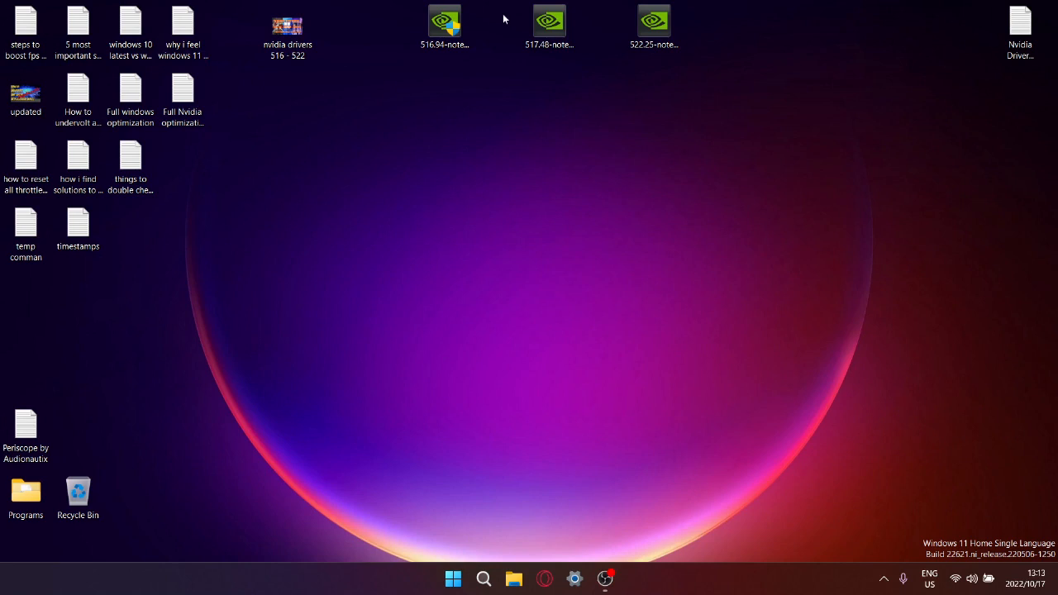
pyautogui.moveTo(579, 21)
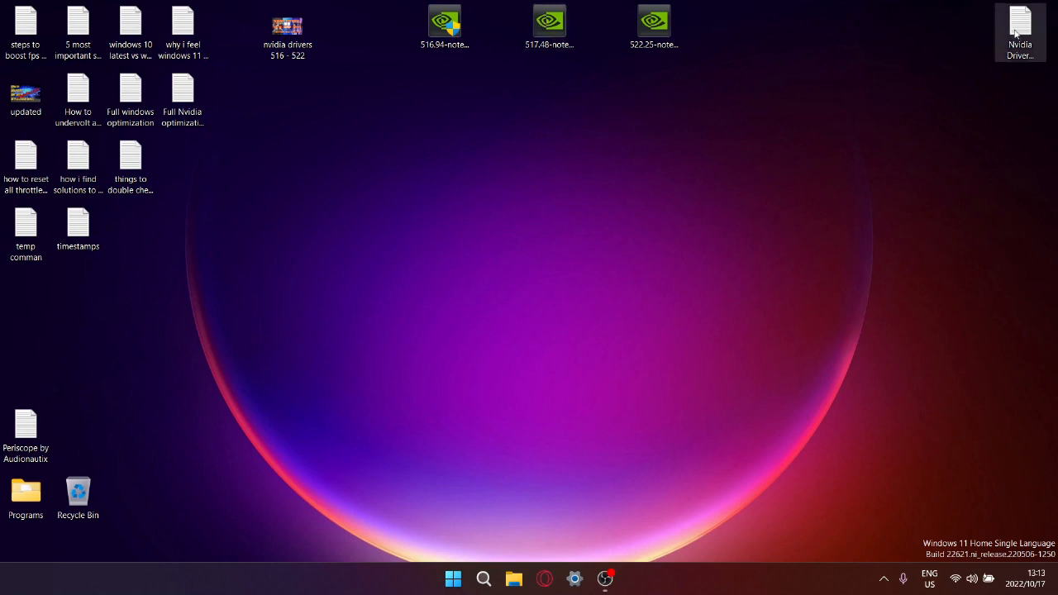
# Open the 'Nvidia Drivers 516.94 - 522.25' FPS results file from the desktop
pyautogui.doubleClick(655, 27)
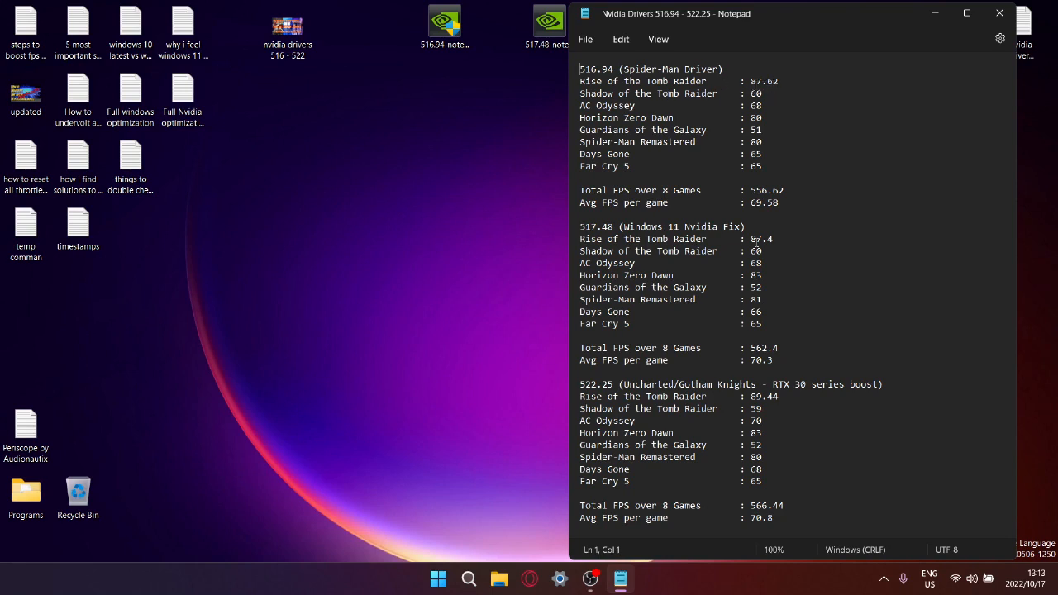
pyautogui.moveTo(711, 438)
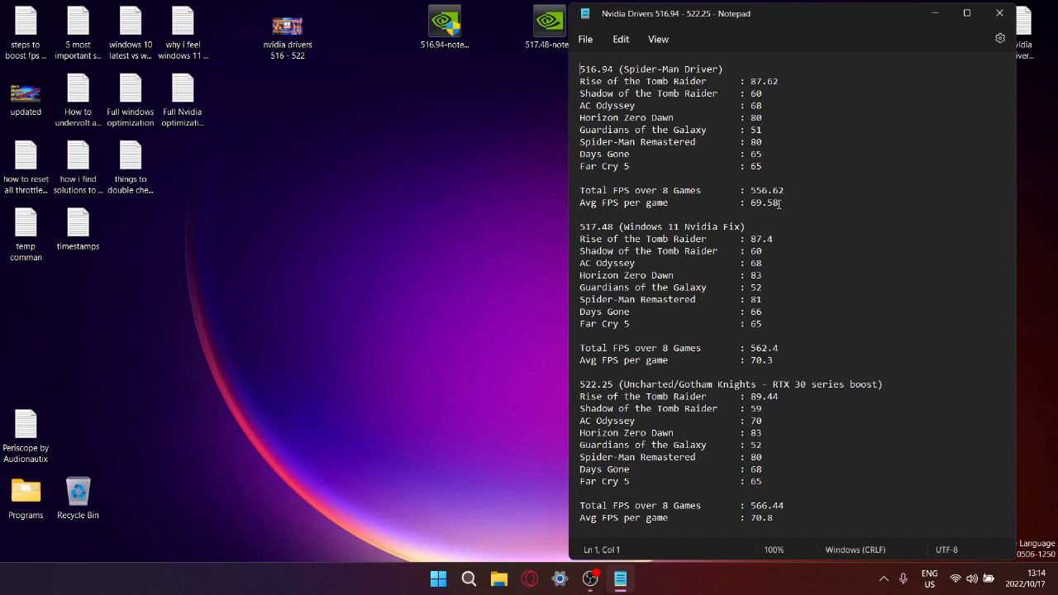
pyautogui.moveTo(800, 243)
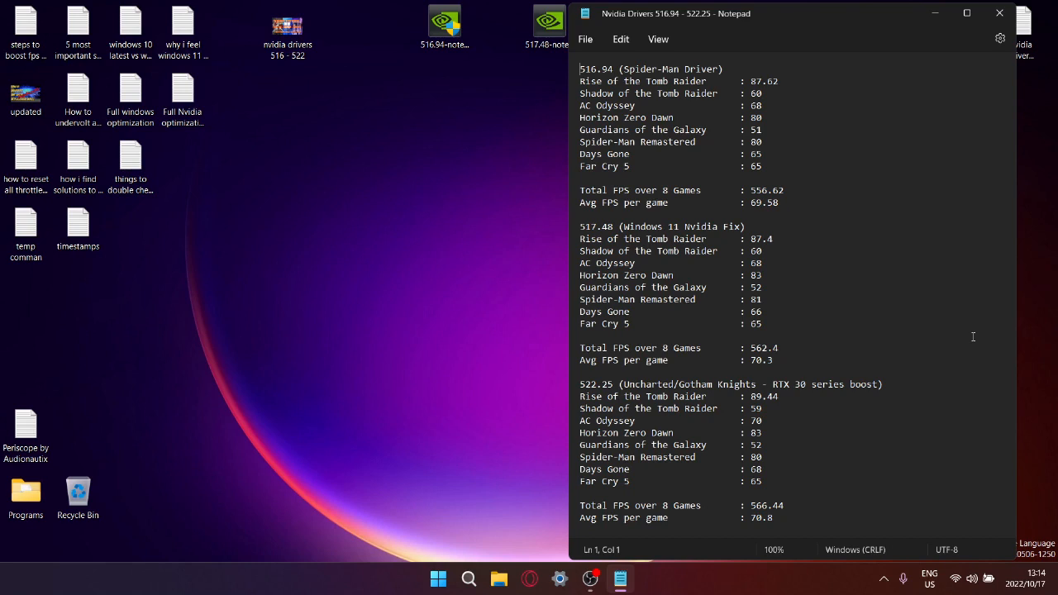
pyautogui.moveTo(767, 455)
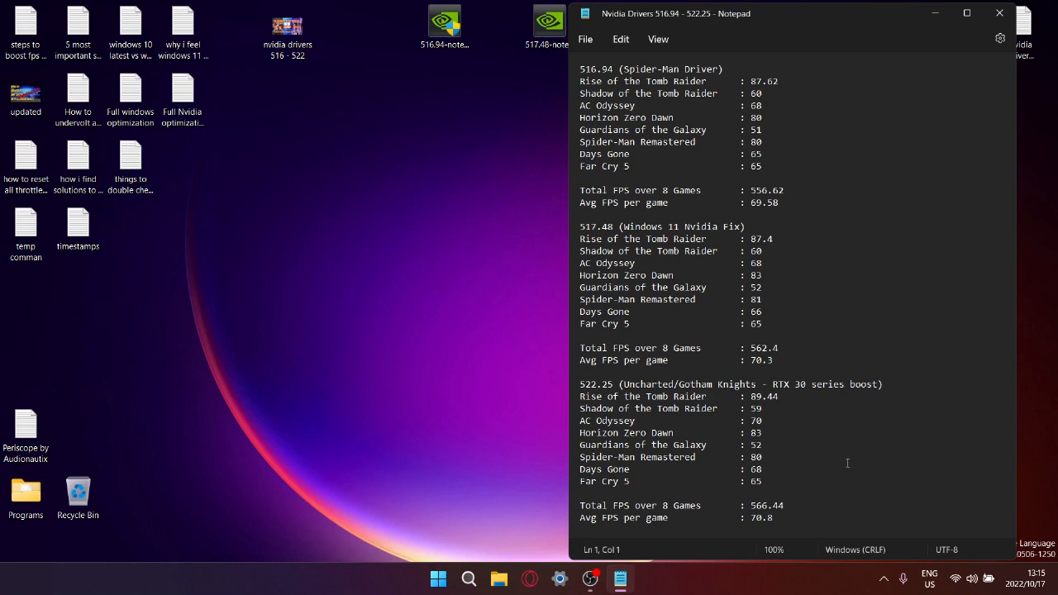
pyautogui.moveTo(1047, 60)
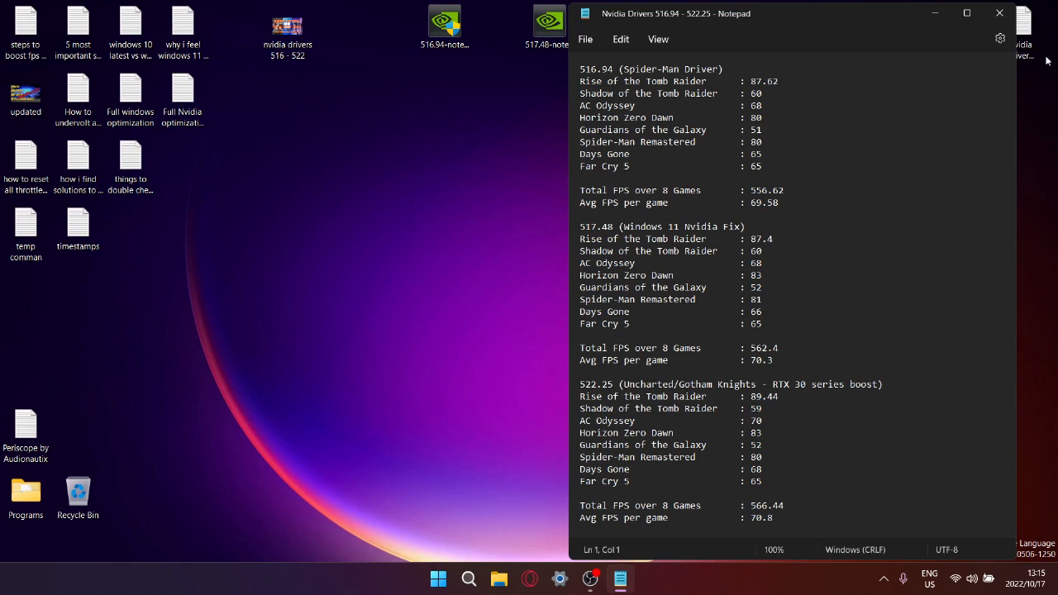
pyautogui.moveTo(830, 289)
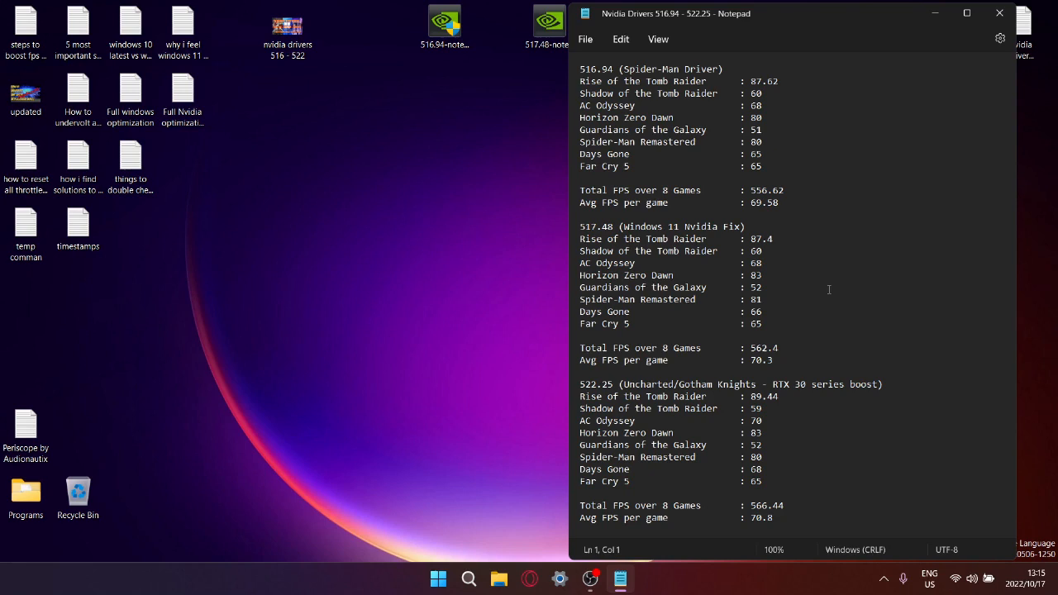
pyautogui.moveTo(797, 303)
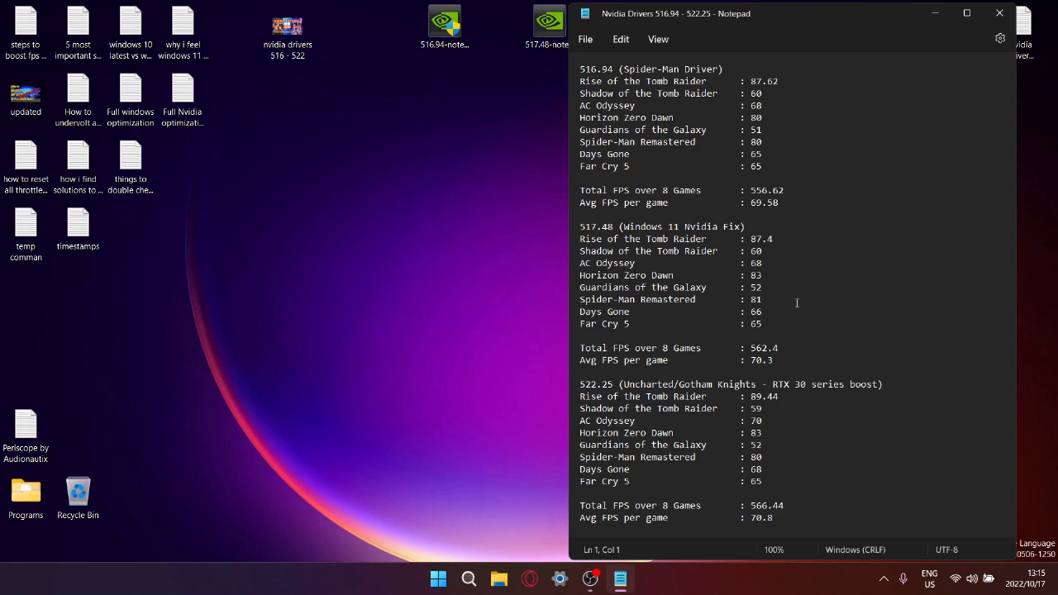